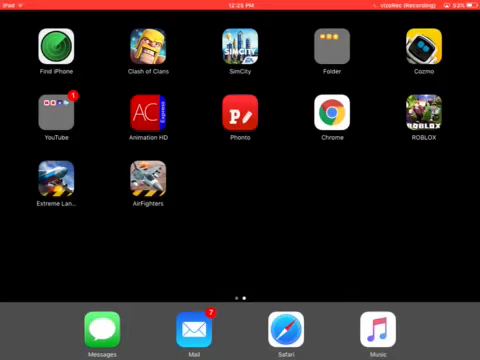
# Step: Launch Safari from the dock so a search can be entered
pyautogui.click(288, 330)
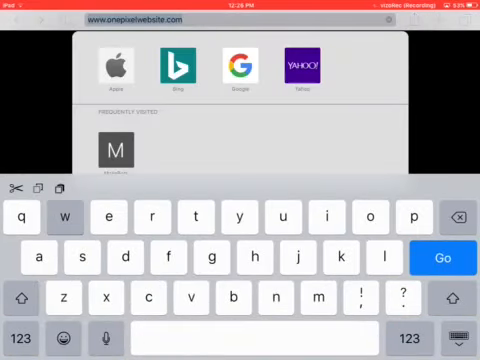
# Step: Search Google for "white" and switch to the image results
pyautogui.write('white')
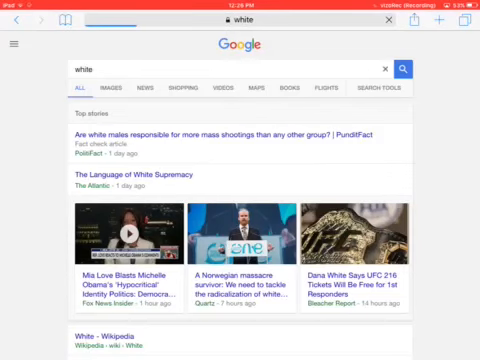
pyautogui.click(112, 88)
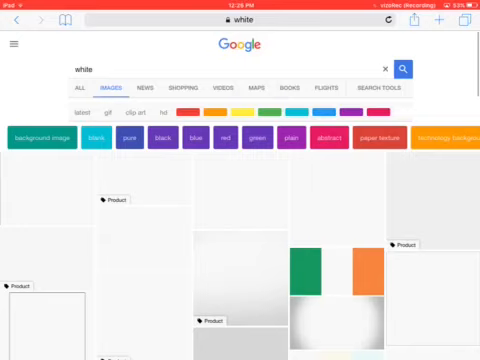
# Step: Save the plain white FFFFFF colour image from the results to Photos
pyautogui.scroll(-3)
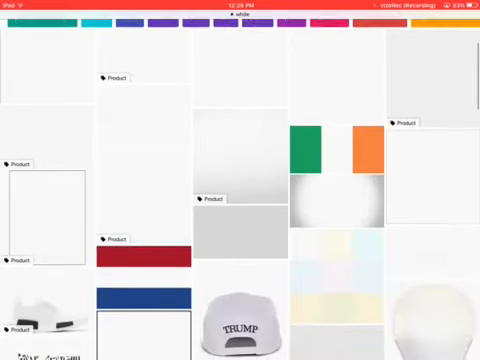
pyautogui.scroll(-3)
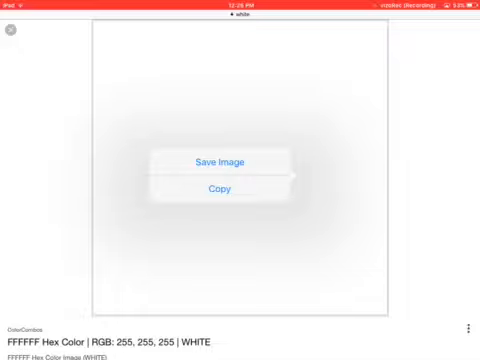
pyautogui.press('home')
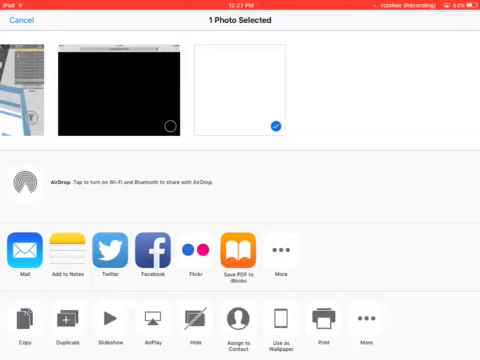
# Step: Set the saved white photo as the iPad wallpaper via Use as Wallpaper
pyautogui.click(280, 320)
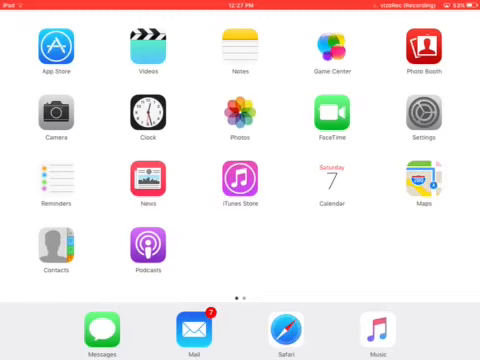
# Step: Return to Photos from the white-wallpapered home screen
pyautogui.hscroll(-3)
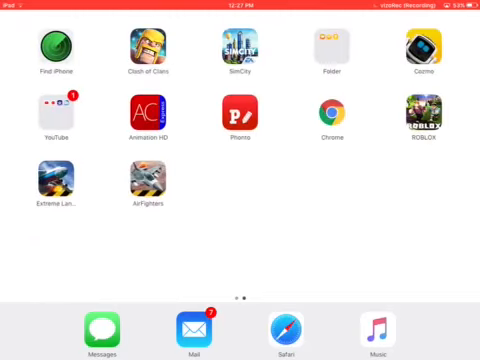
pyautogui.hscroll(-3)
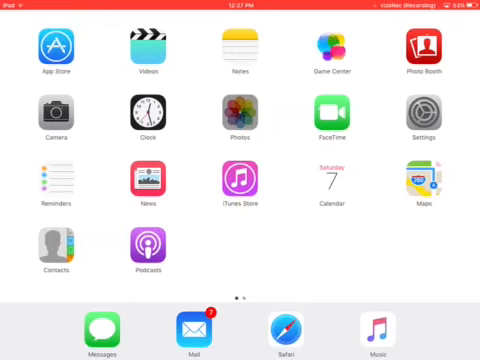
pyautogui.click(232, 116)
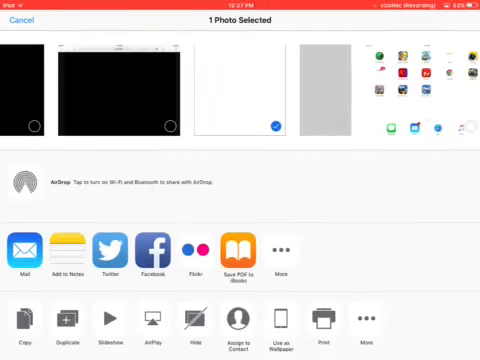
# Step: Apply the white photo as wallpaper a second time and confirm
pyautogui.click(20, 22)
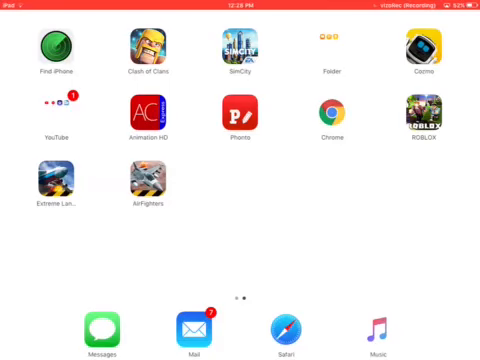
# Step: Swipe to the second home screen page over the white wallpaper
pyautogui.hscroll(-3)
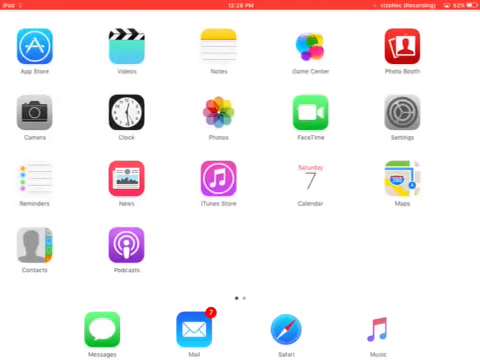